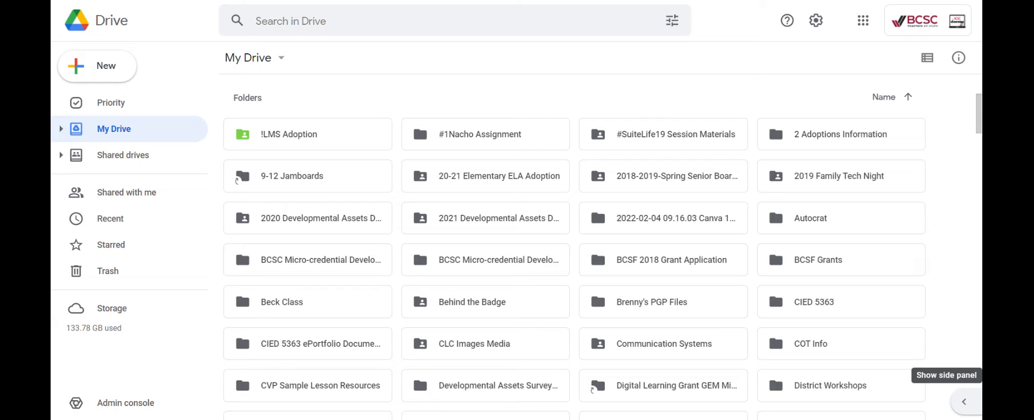
{"action": "mouse_move", "coordinate": [877, 158]}
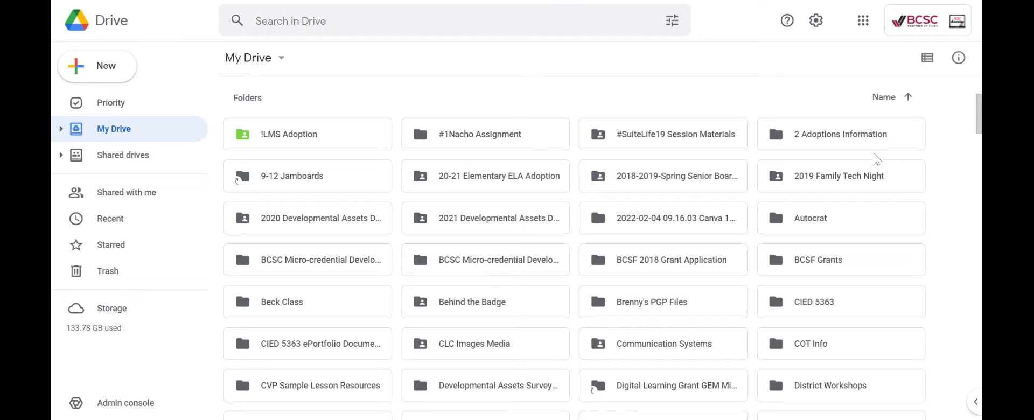
{"action": "mouse_move", "coordinate": [716, 81]}
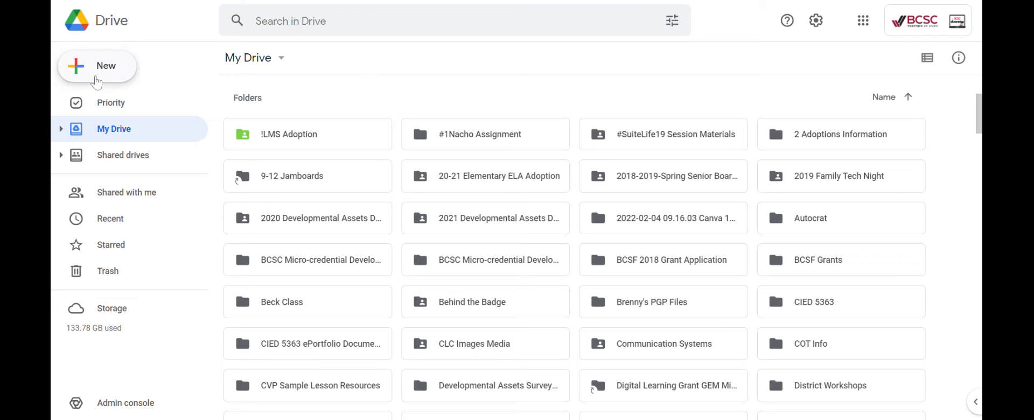
Step: Start a new folder from the New menu, reaching the 'Untitled folder' naming prompt
{"action": "left_click", "coordinate": [97, 66]}
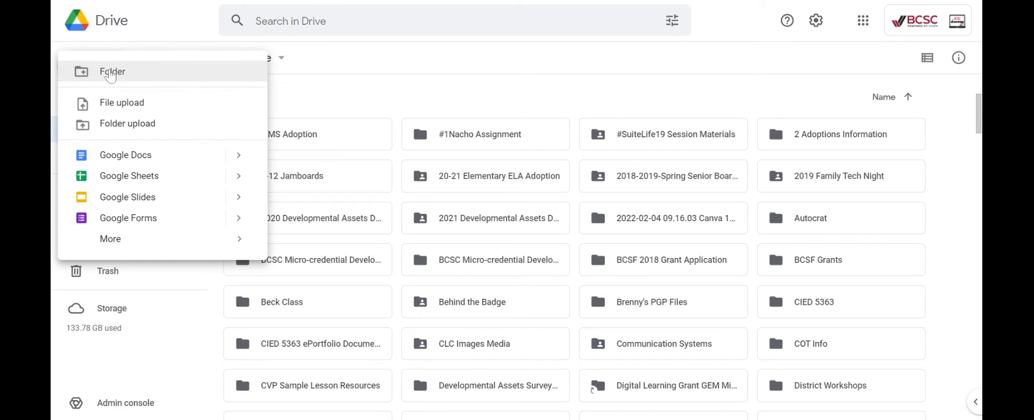
{"action": "left_click", "coordinate": [112, 71]}
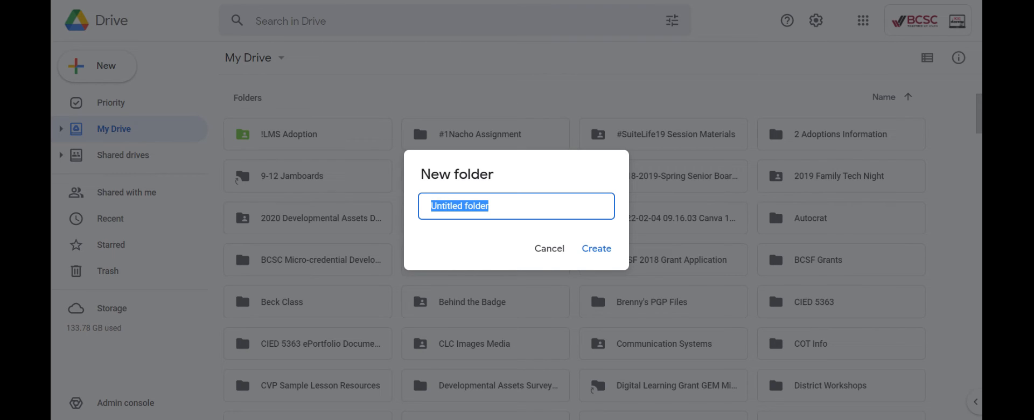
Step: Name the new folder 'My Stuff' and create it in My Drive
{"action": "type", "text": "My STu"}
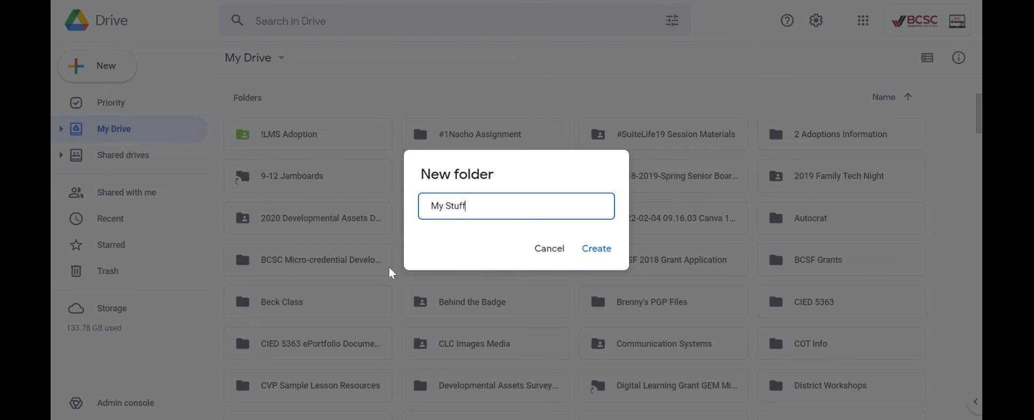
{"action": "left_click", "coordinate": [595, 248]}
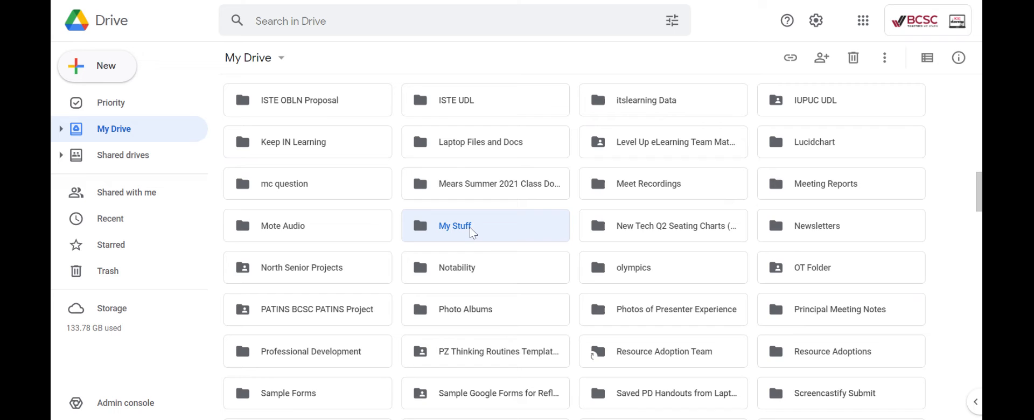
Step: Enter the My Stuff folder and show its folder actions from the breadcrumb
{"action": "double_click", "coordinate": [455, 225]}
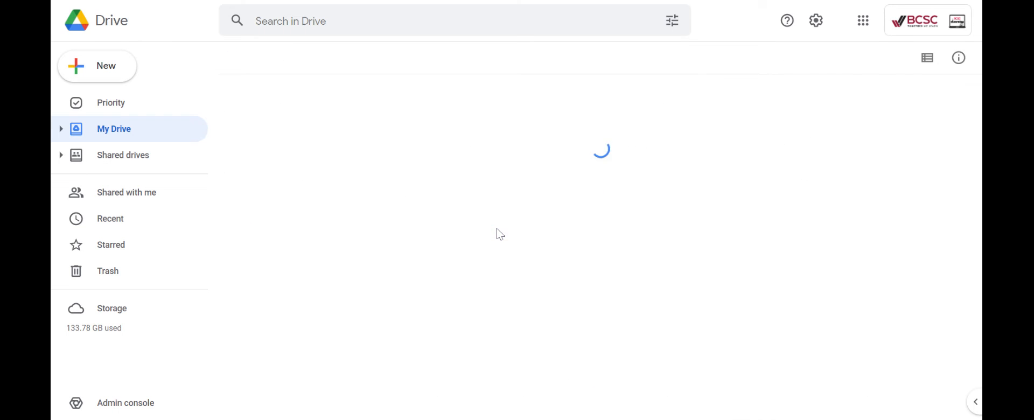
{"action": "left_click", "coordinate": [326, 57]}
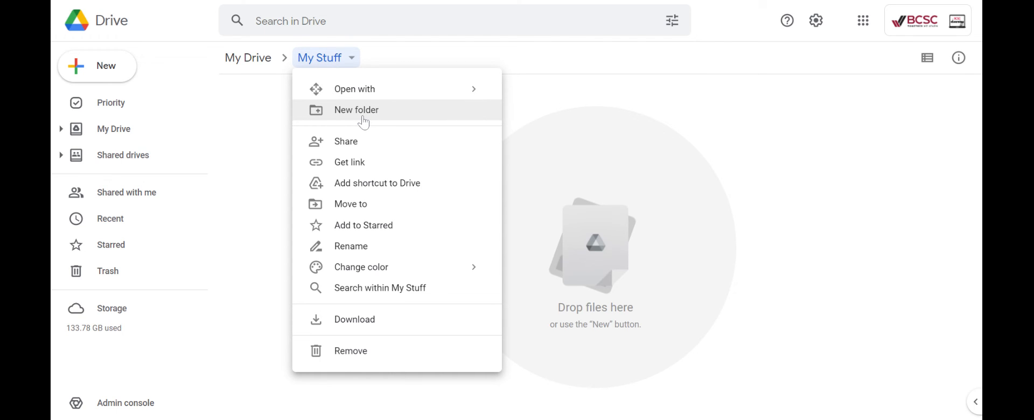
{"action": "mouse_move", "coordinate": [357, 145]}
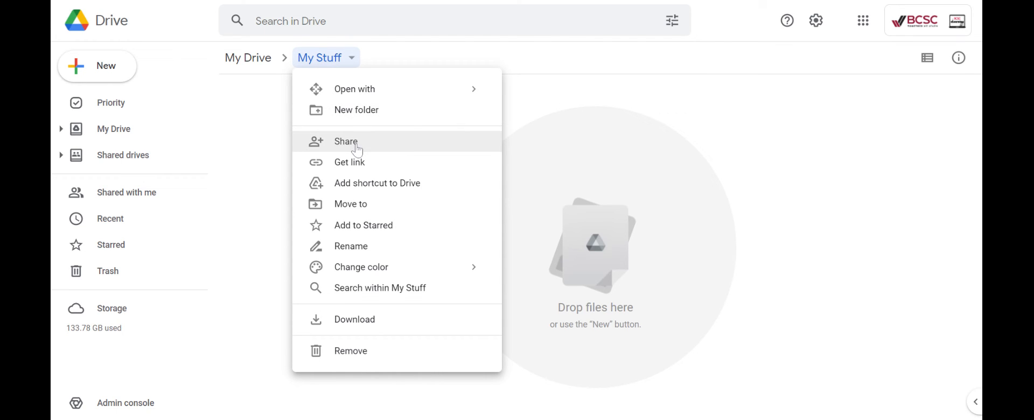
{"action": "mouse_move", "coordinate": [363, 192]}
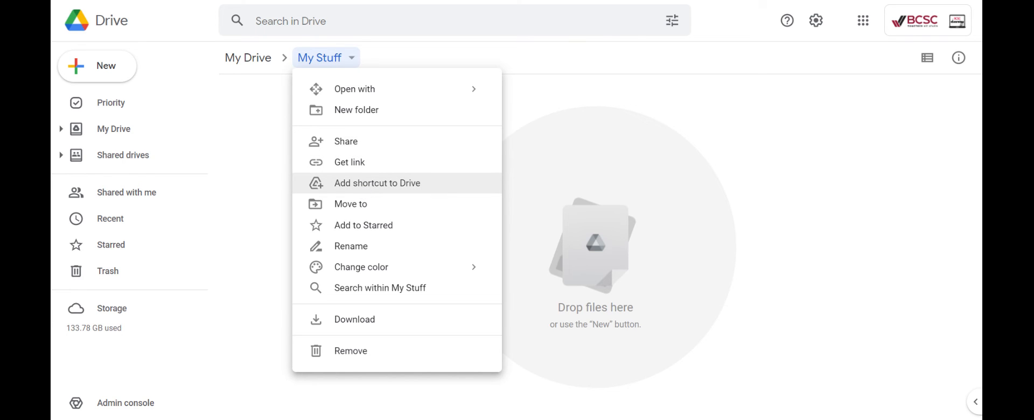
{"action": "mouse_move", "coordinate": [363, 225]}
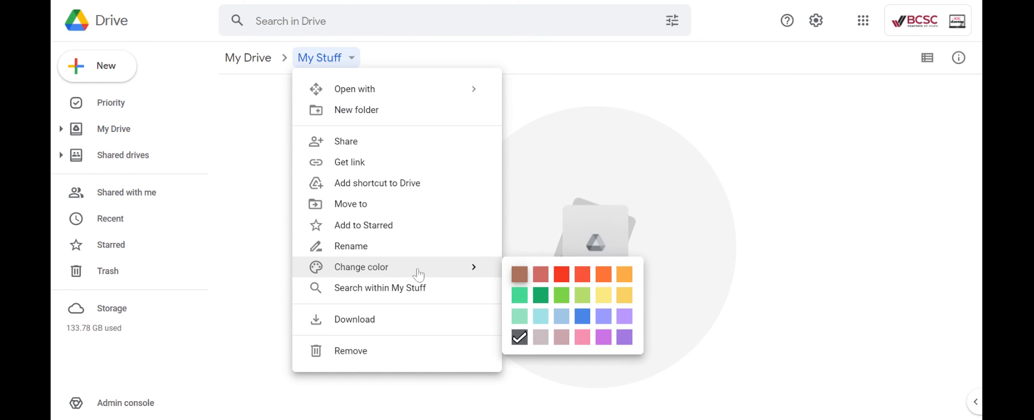
Step: Colour the My Stuff folder green, then head back toward My Drive
{"action": "left_click", "coordinate": [540, 295]}
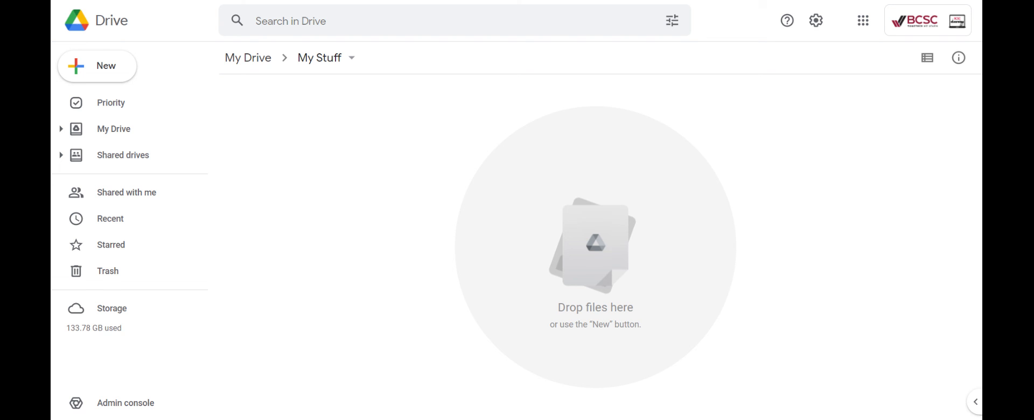
{"action": "left_click", "coordinate": [113, 129]}
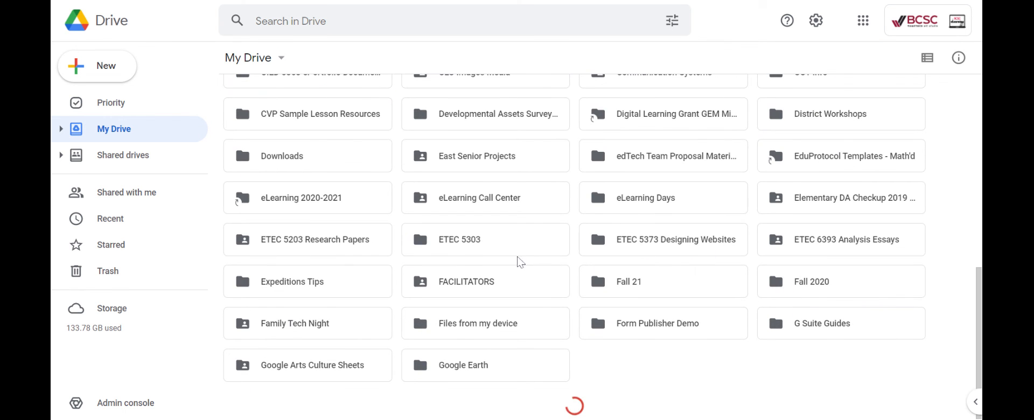
Step: Scroll the My Drive grid to find the now-green My Stuff folder
{"action": "scroll", "scroll_direction": "down", "scroll_amount": 3}
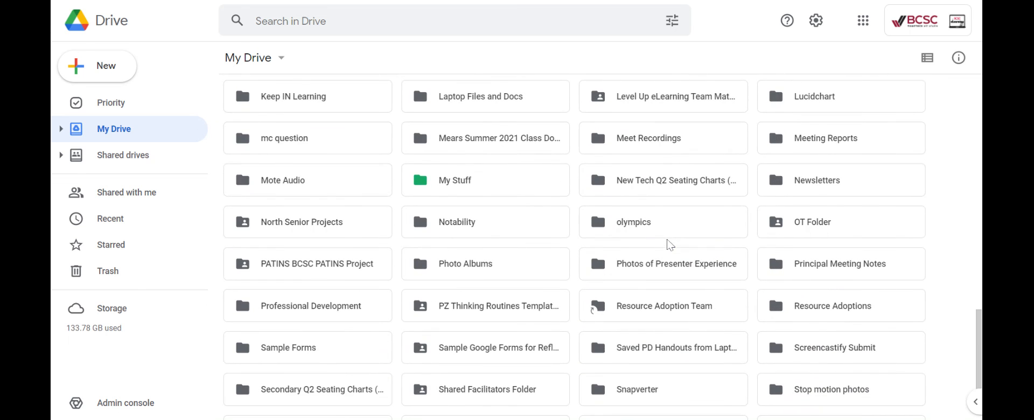